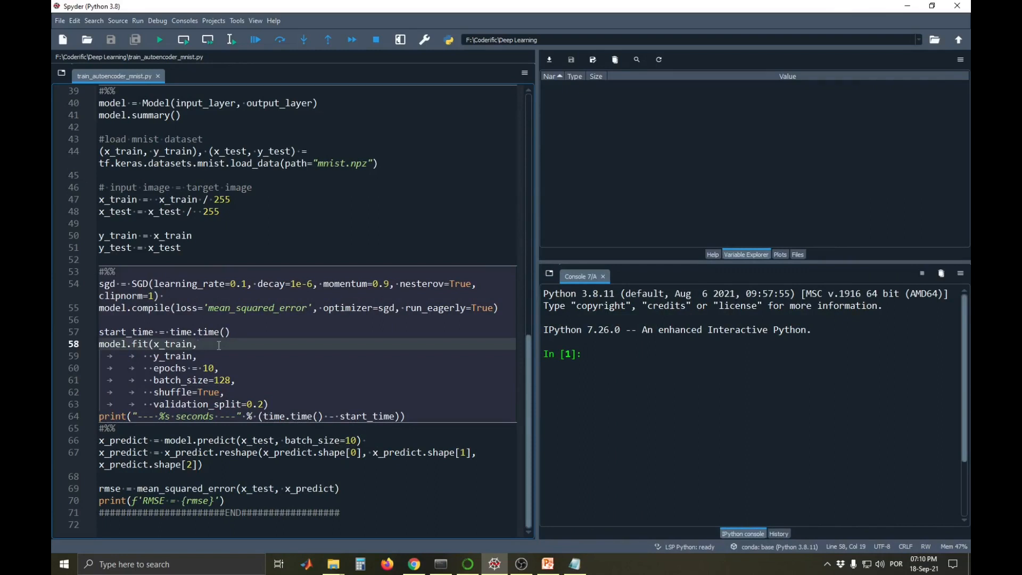
# - Add mc = ModelCheckpoint('mnist_training_10epochs.hdf5', monitor='loss', save_best_only=True) above start_time
pyautogui.click(197, 344)
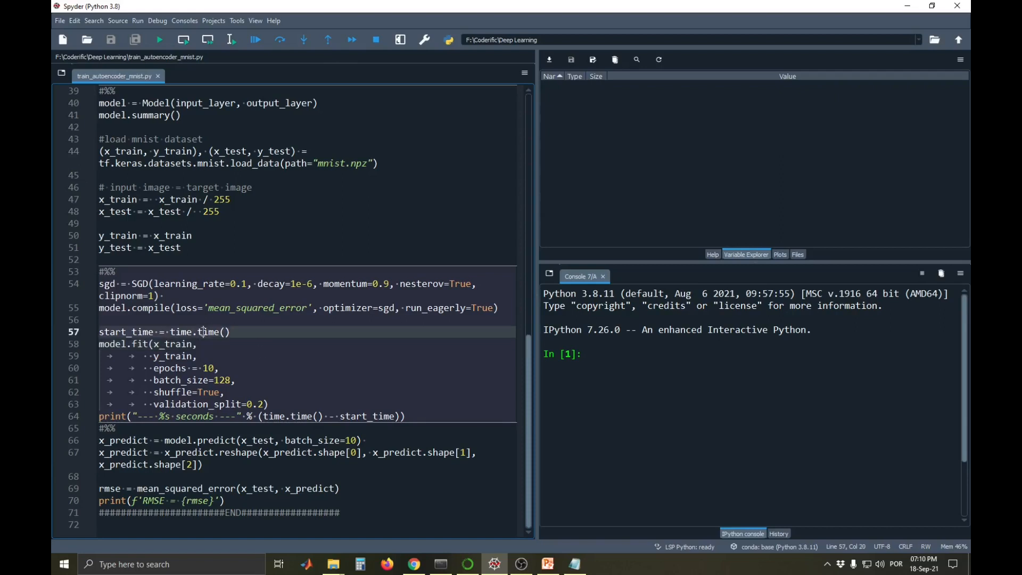
pyautogui.doubleClick(208, 332)
pyautogui.write("mc = ModelCheckpoint('mnist_training_10epochs.hdf5', monitor='loss', mode='min', verbose=1, save_best_only=True)")
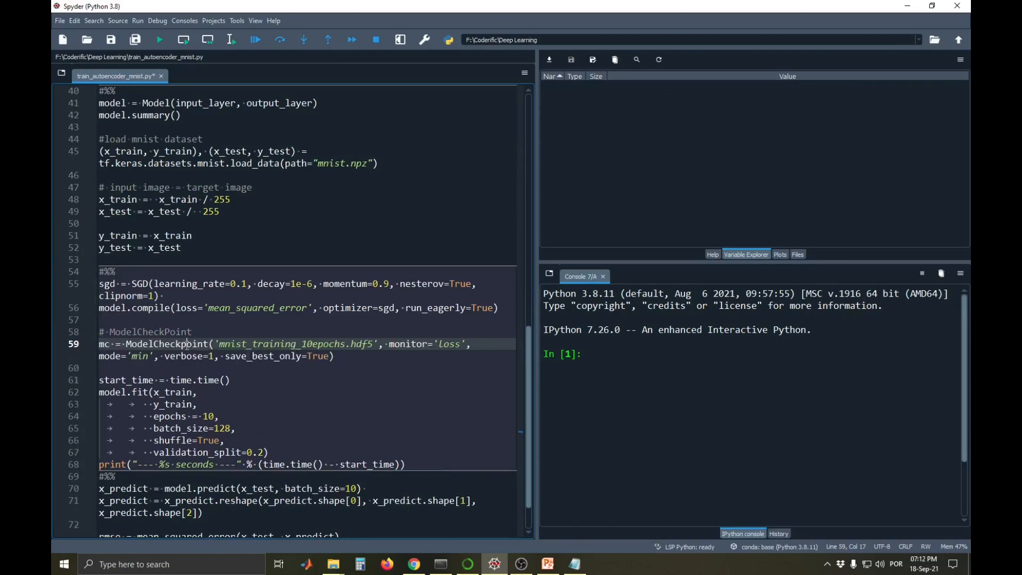
# - Add verbose=1 and callbacks=[] to model.fit, then save the script
pyautogui.doubleClick(165, 344)
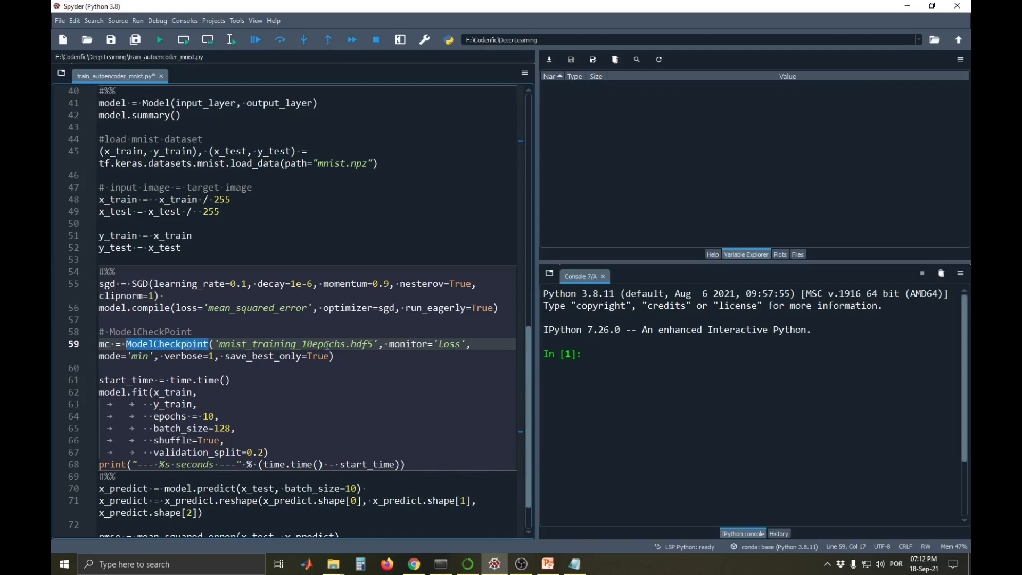
pyautogui.click(377, 343)
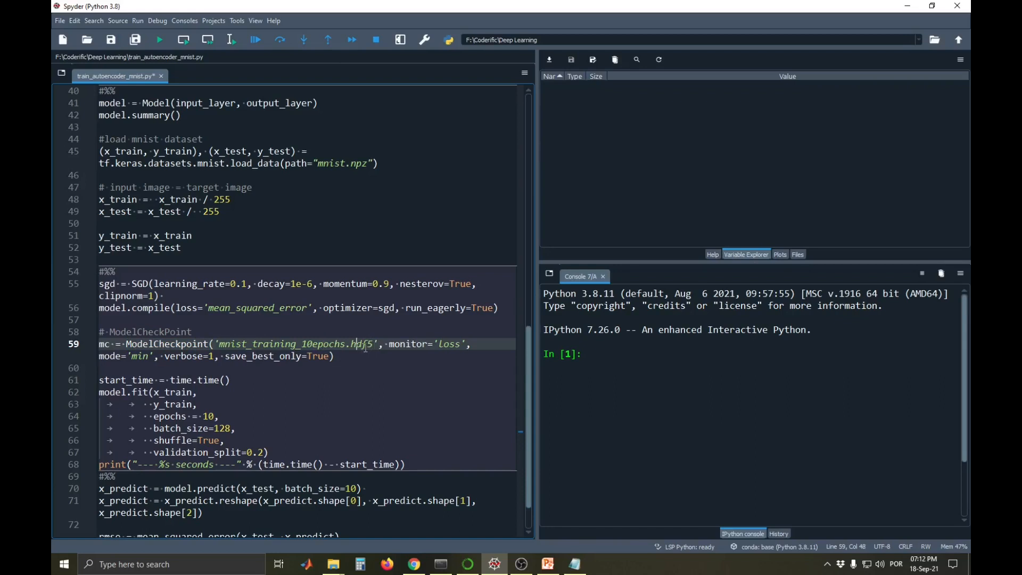
pyautogui.doubleClick(409, 344)
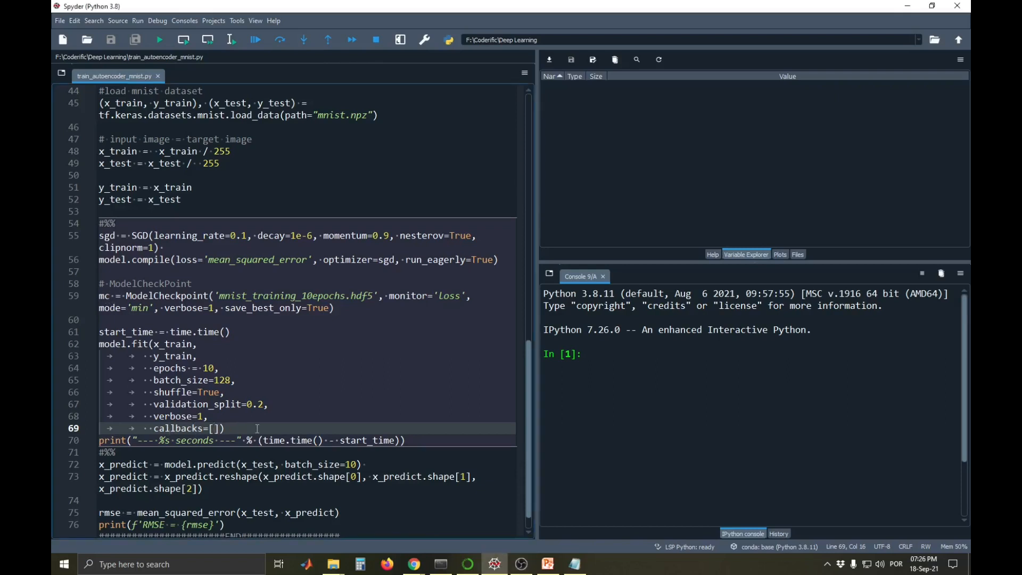
# - Pass callbacks=[mc], run the script, and scroll to see epoch checkpoint saves and RMSE 0.1295
pyautogui.write('mc')
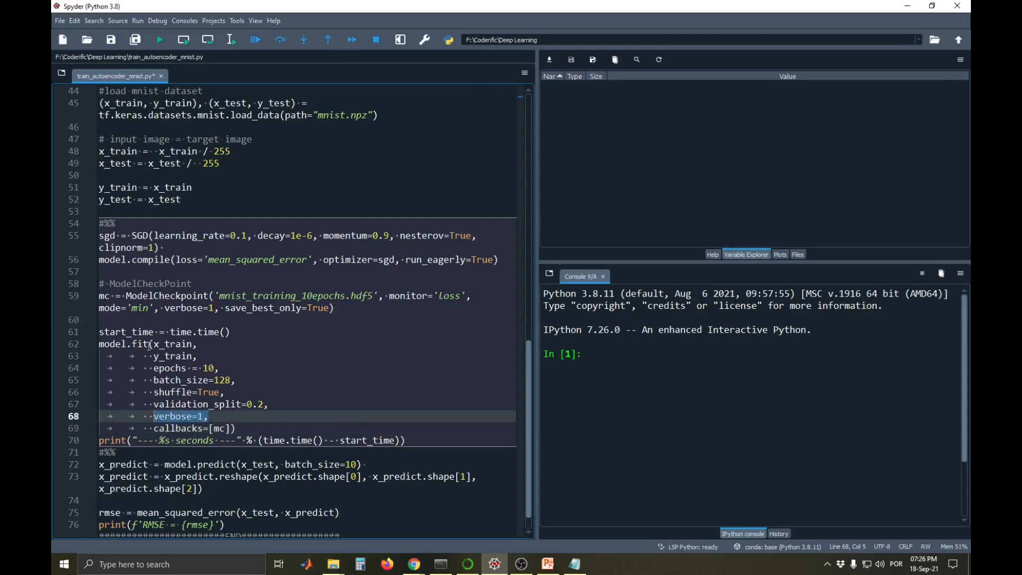
pyautogui.click(188, 308)
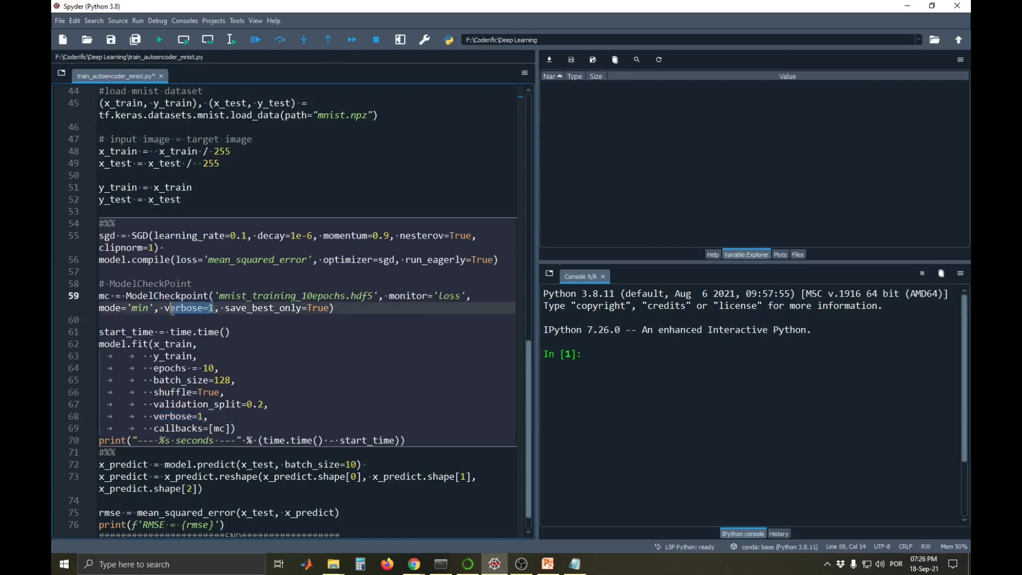
pyautogui.doubleClick(165, 296)
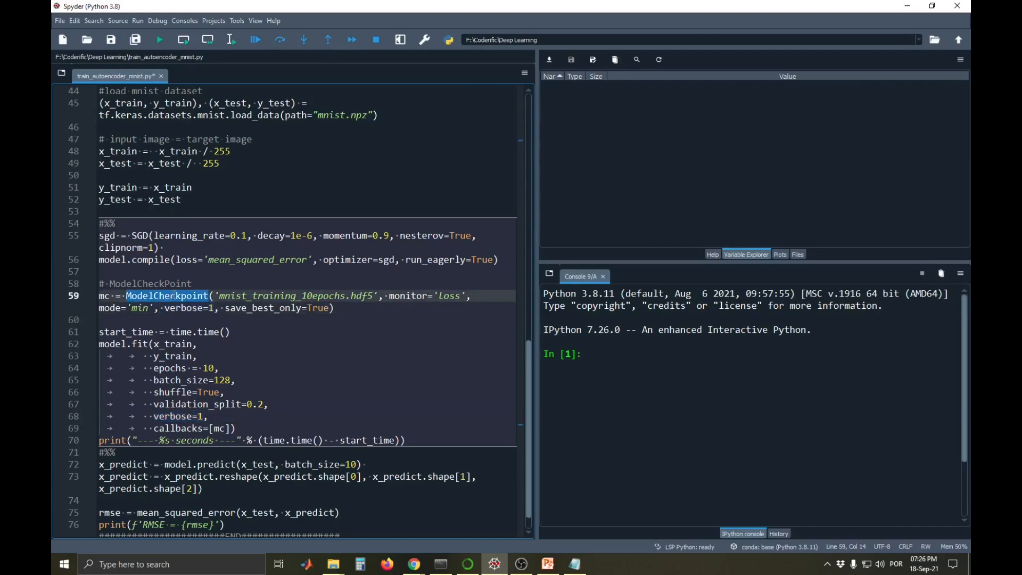
pyautogui.click(170, 295)
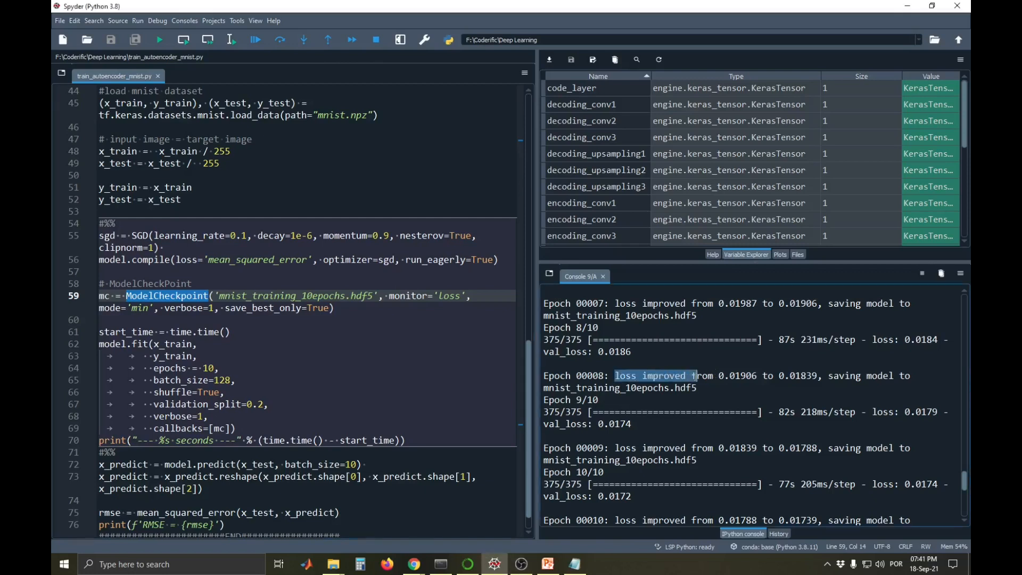
pyautogui.scroll(-3)
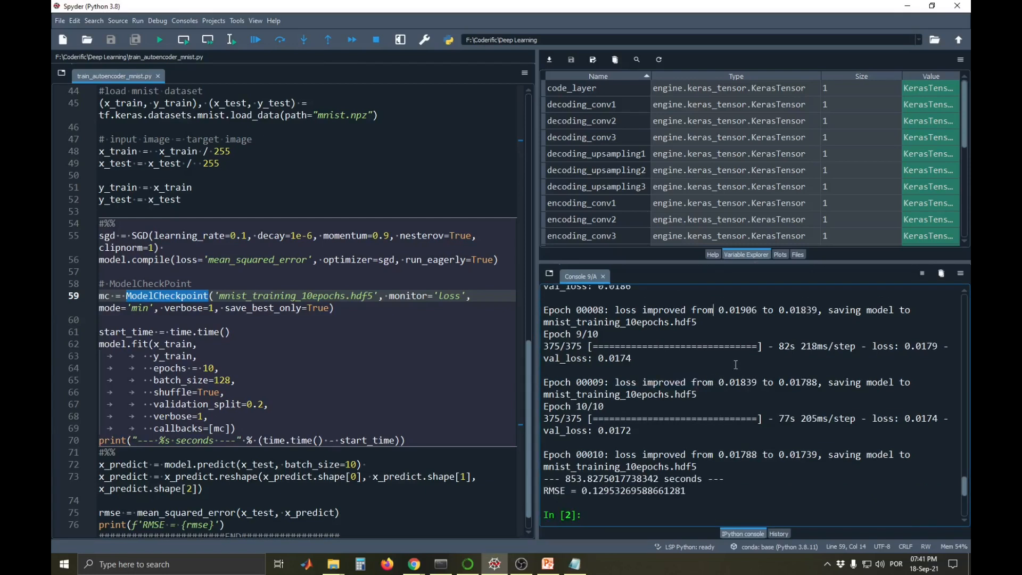